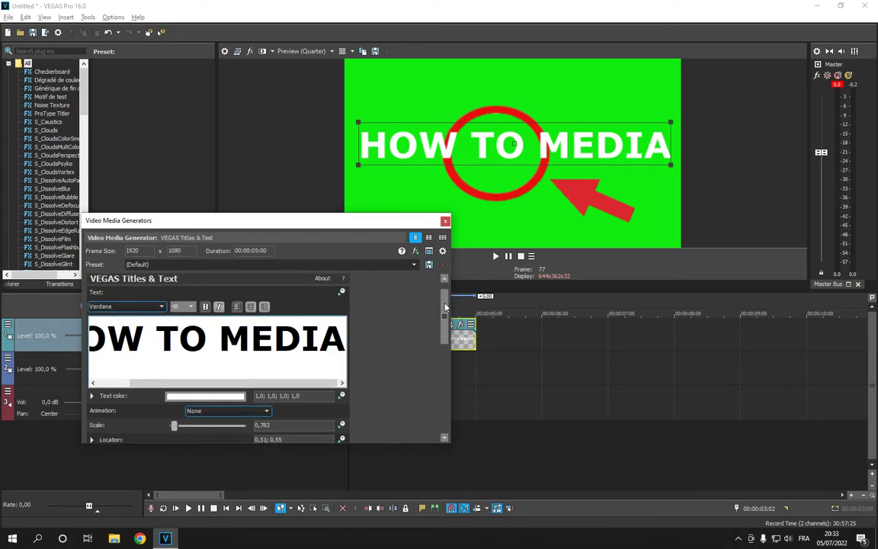
# - Scroll the Titles & Text generator down to reveal the Shadow settings
pyautogui.scroll(-3)
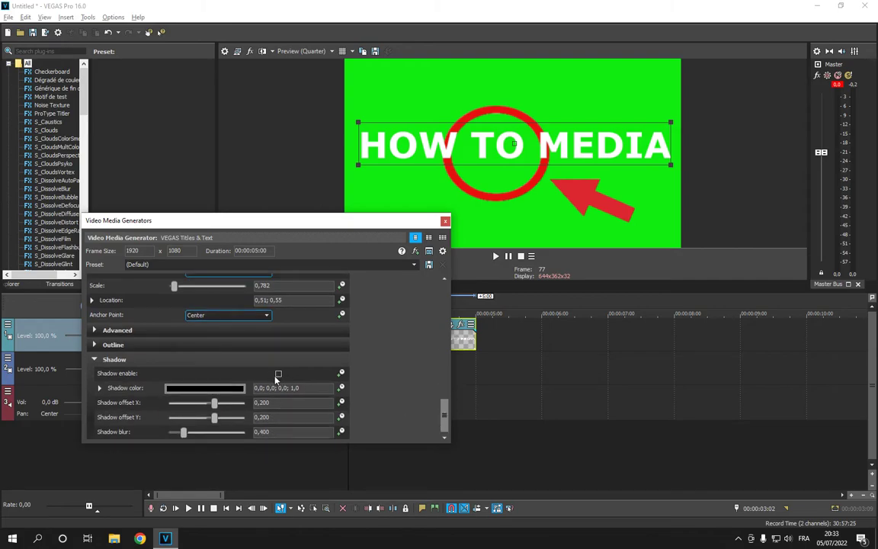
# - Enable the title's black drop shadow and raise its blur to about 1.02
pyautogui.click(279, 373)
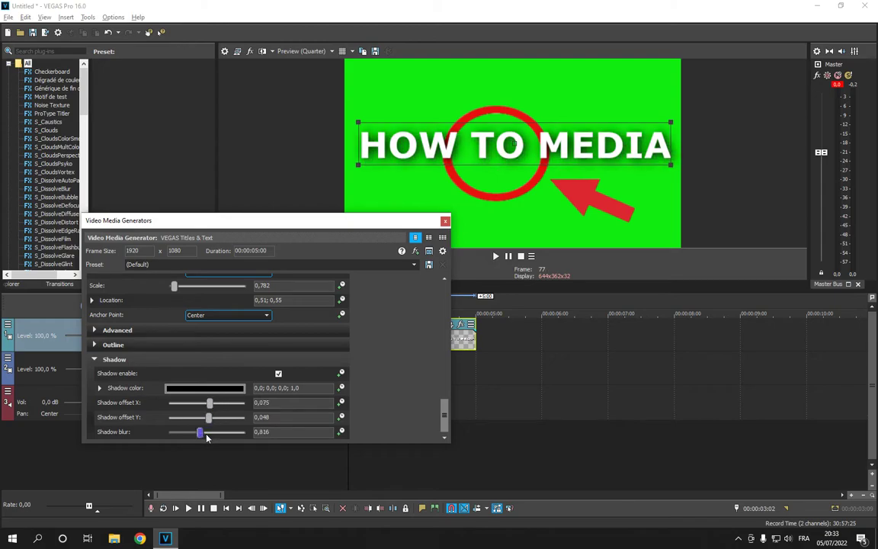
pyautogui.moveTo(201, 432); pyautogui.dragTo(209, 433)
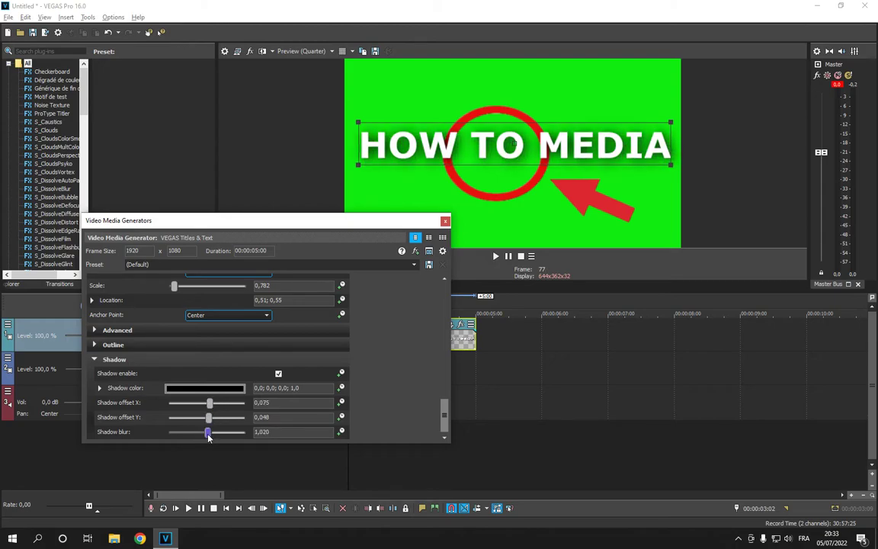